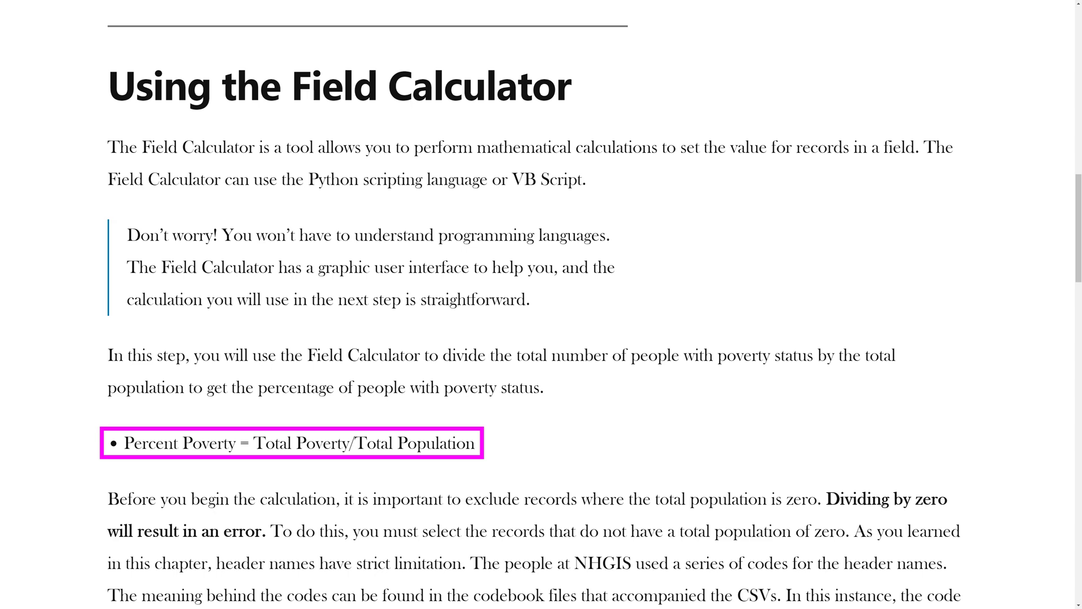
# - Apply the attribute query NOT("AF2LE001" = 0), selecting the 4383 tracts with nonzero population
pyautogui.scroll(-3)
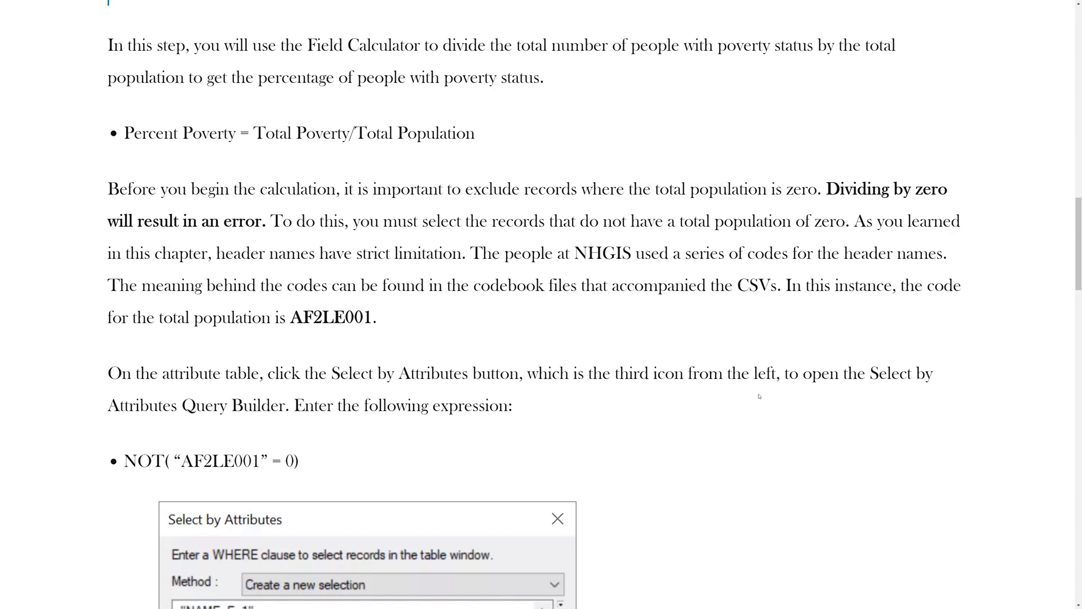
pyautogui.scroll(-3)
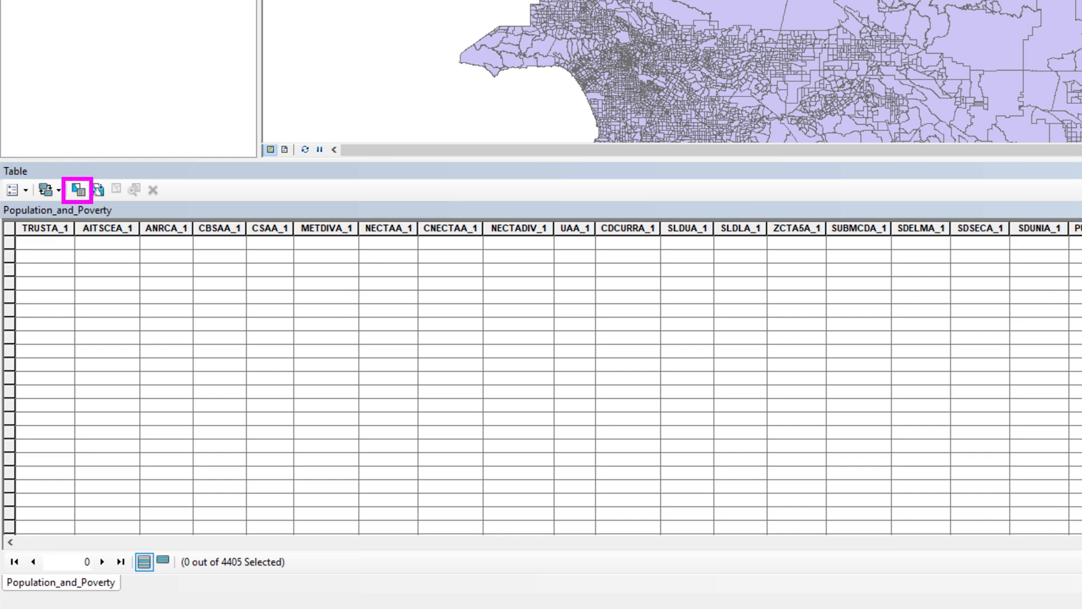
pyautogui.moveTo(188, 129)
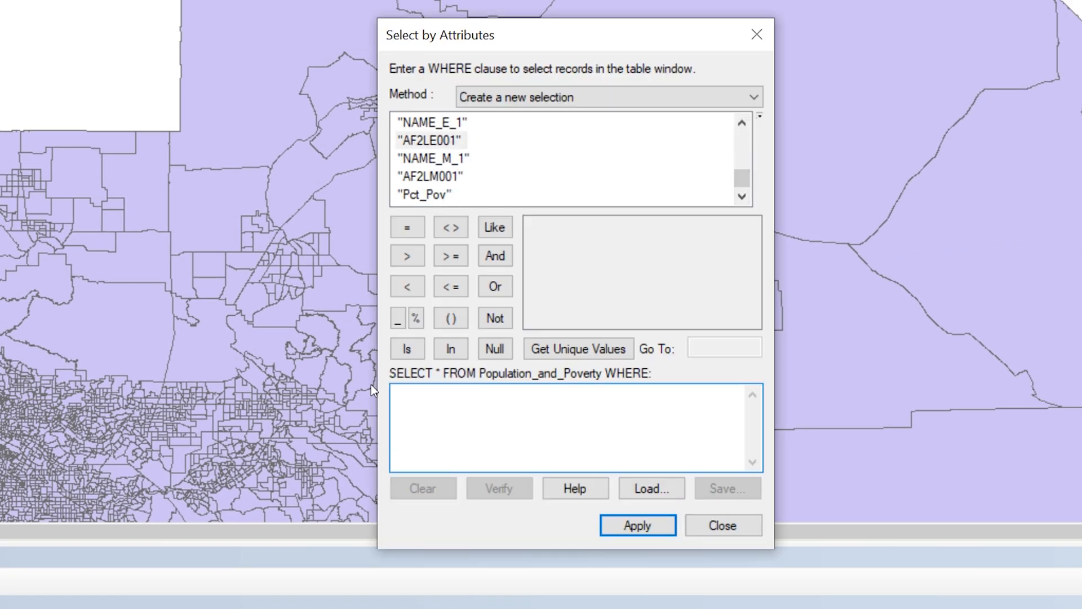
pyautogui.click(449, 318)
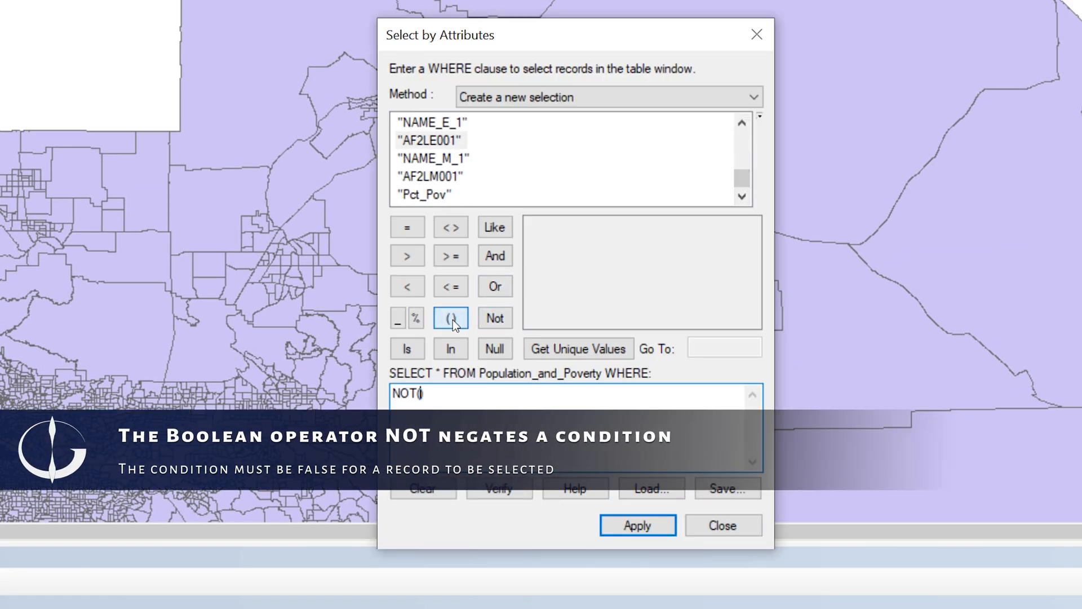
pyautogui.moveTo(434, 143)
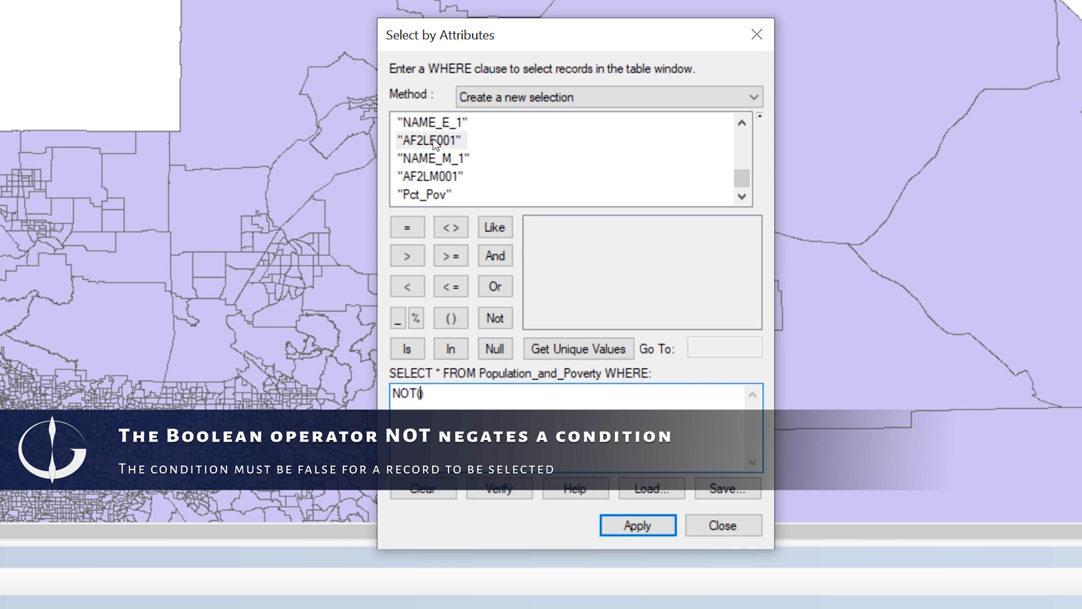
pyautogui.doubleClick(428, 138)
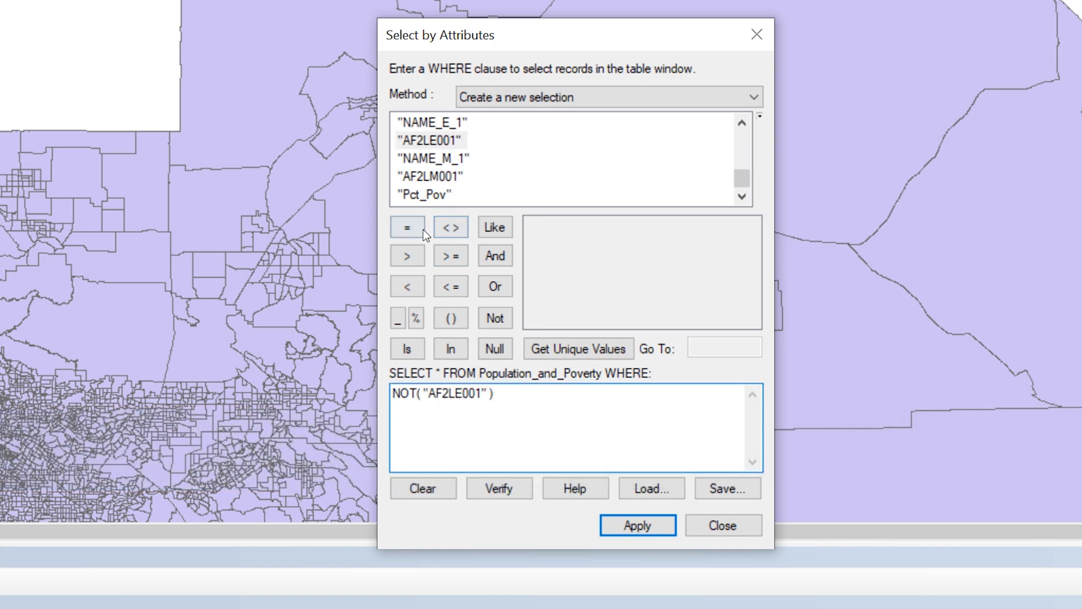
pyautogui.click(407, 226)
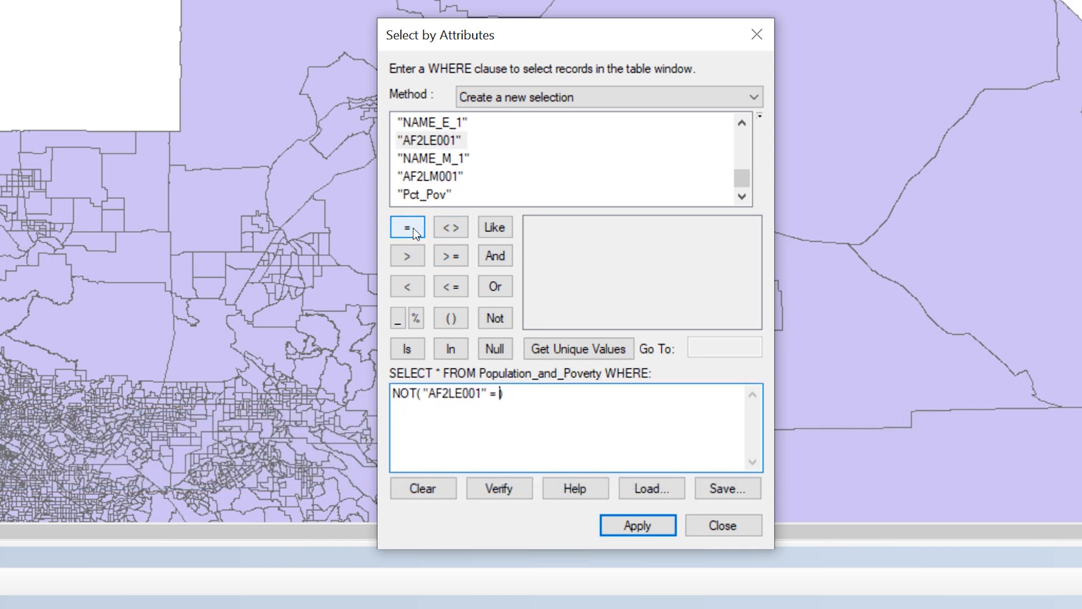
pyautogui.write('0')
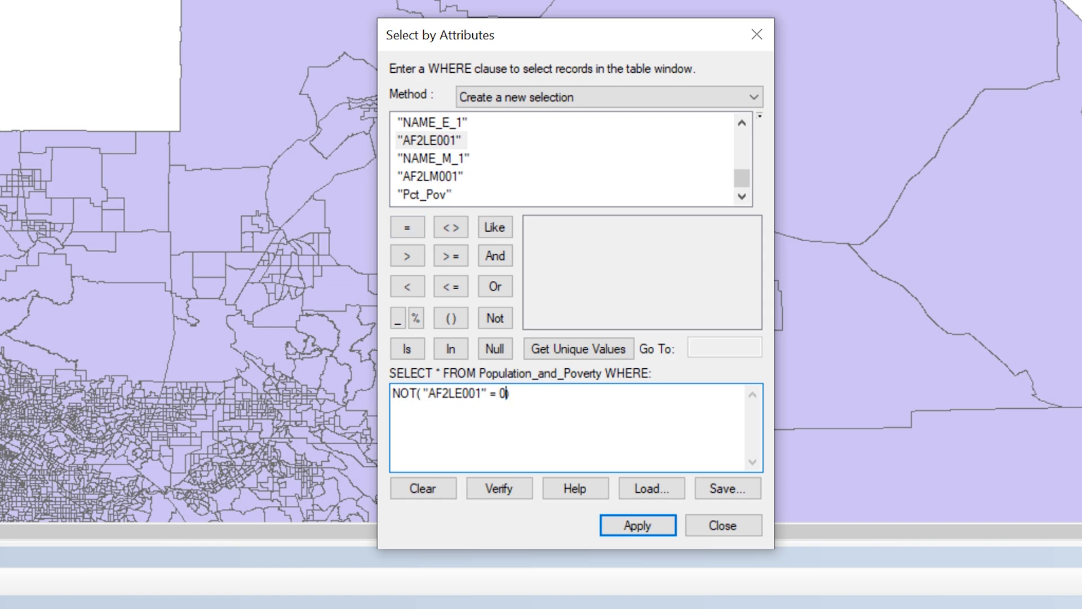
pyautogui.click(636, 524)
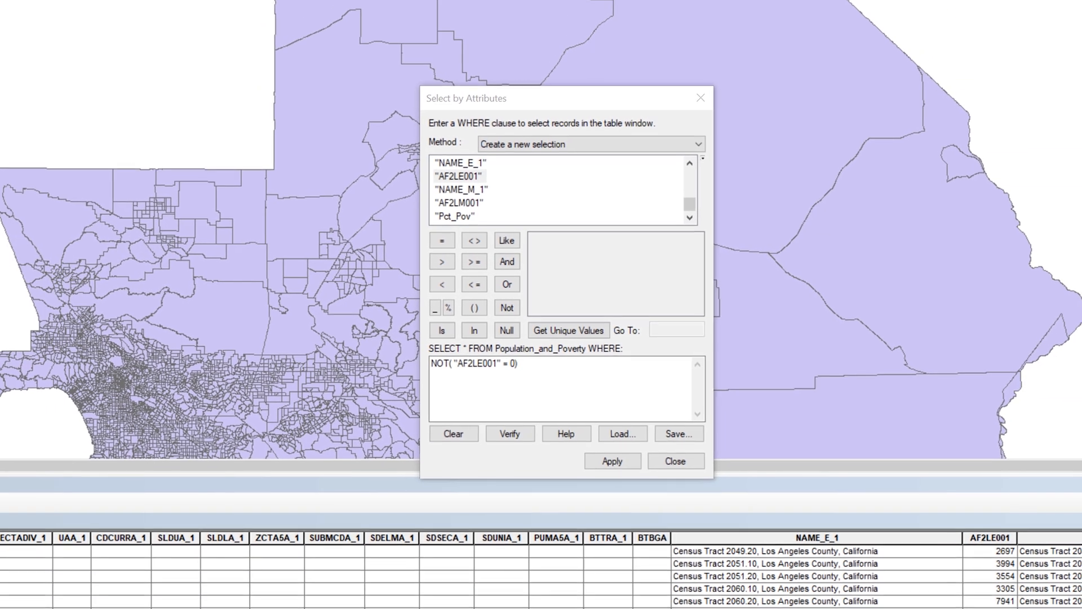
pyautogui.click(612, 460)
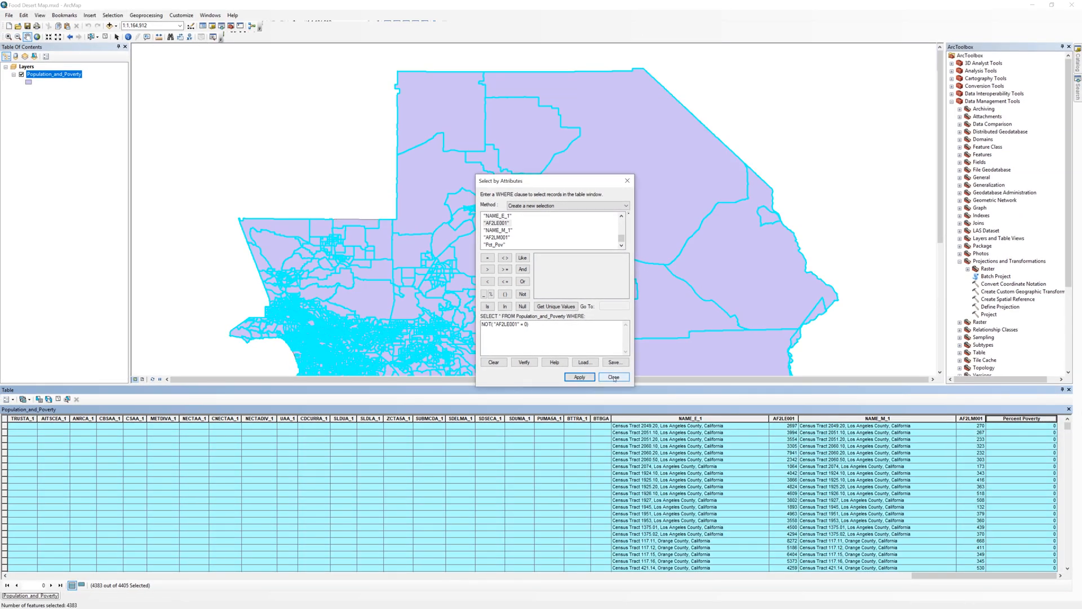
# - Dismiss the query window and launch the Field Calculator from the Percent Poverty column header
pyautogui.click(613, 377)
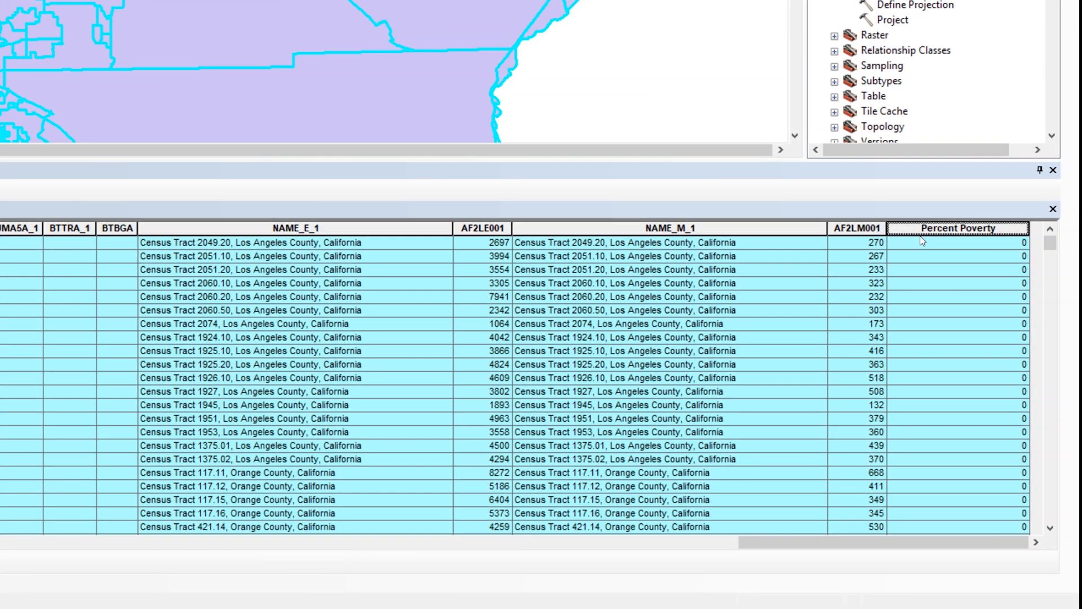
pyautogui.rightClick(966, 228)
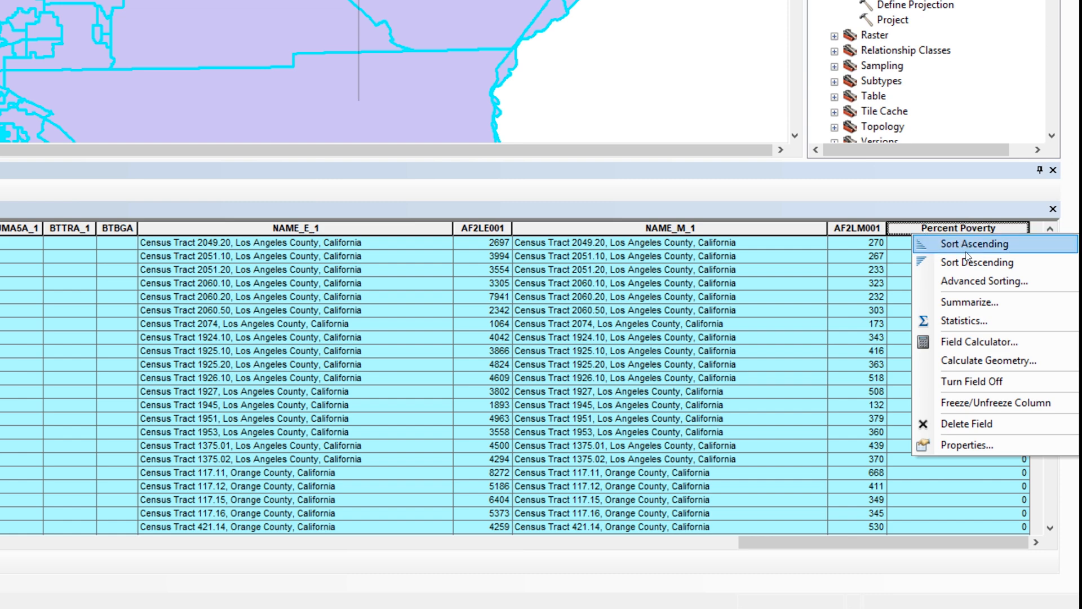
pyautogui.click(978, 342)
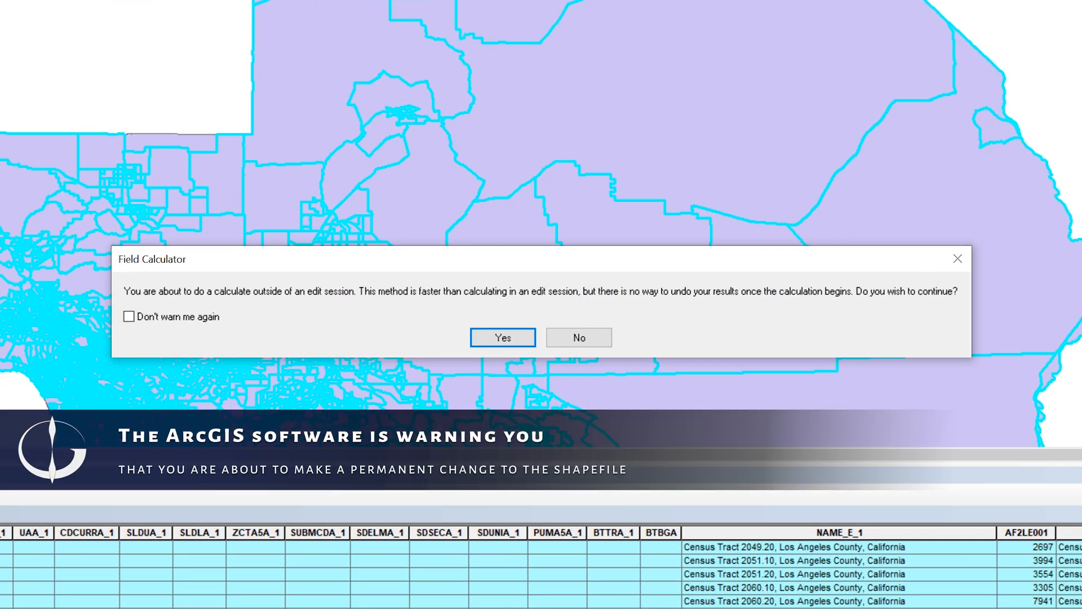
pyautogui.moveTo(888, 444)
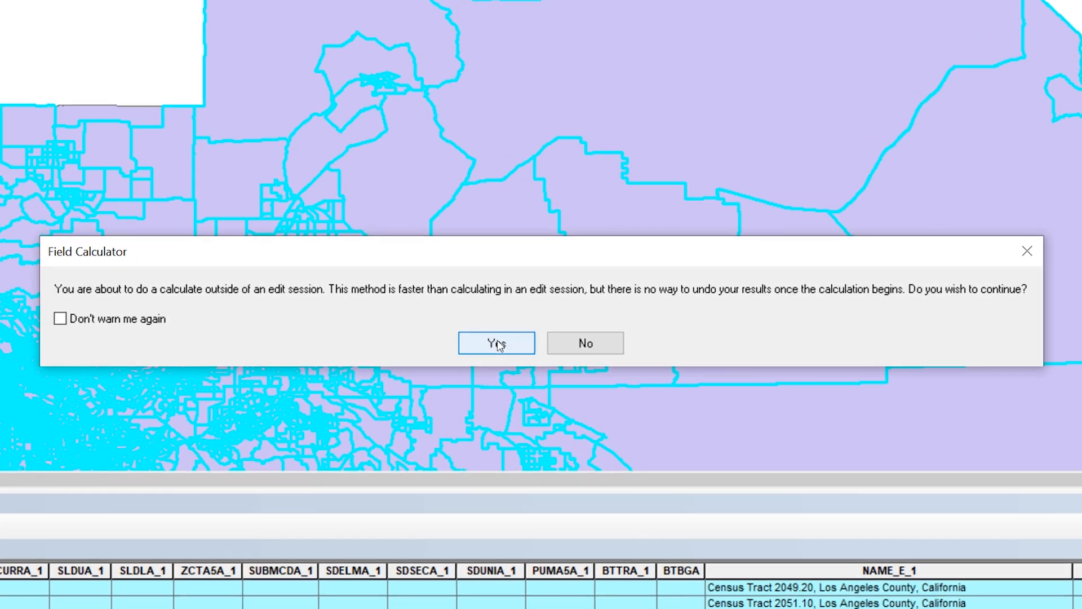
# - Accept the calculate-outside-edit-session warning and browse the Fields list for AGJZE001
pyautogui.click(496, 343)
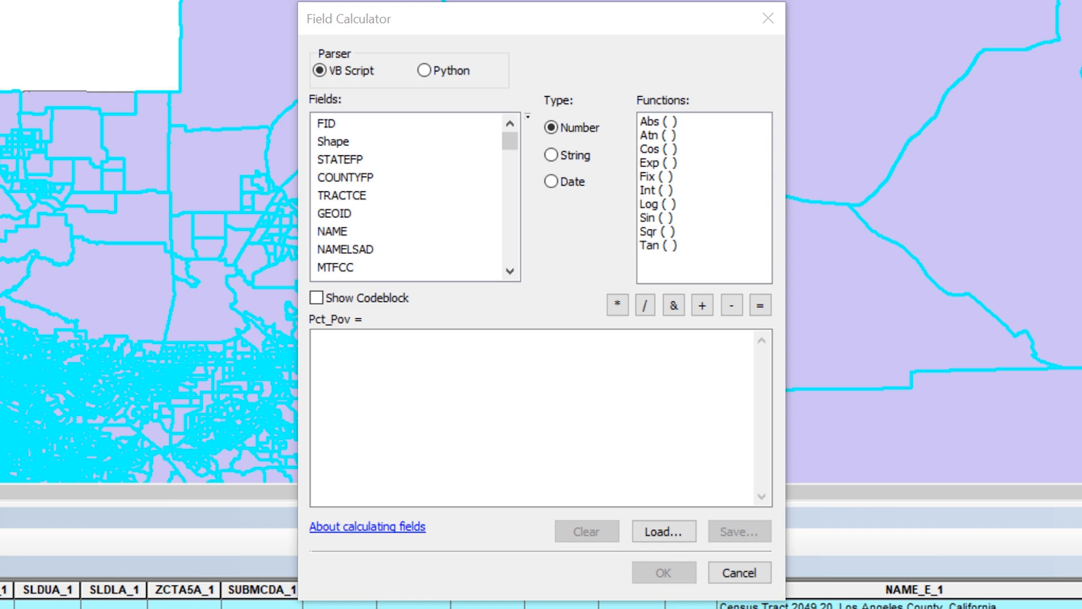
pyautogui.scroll(-3)
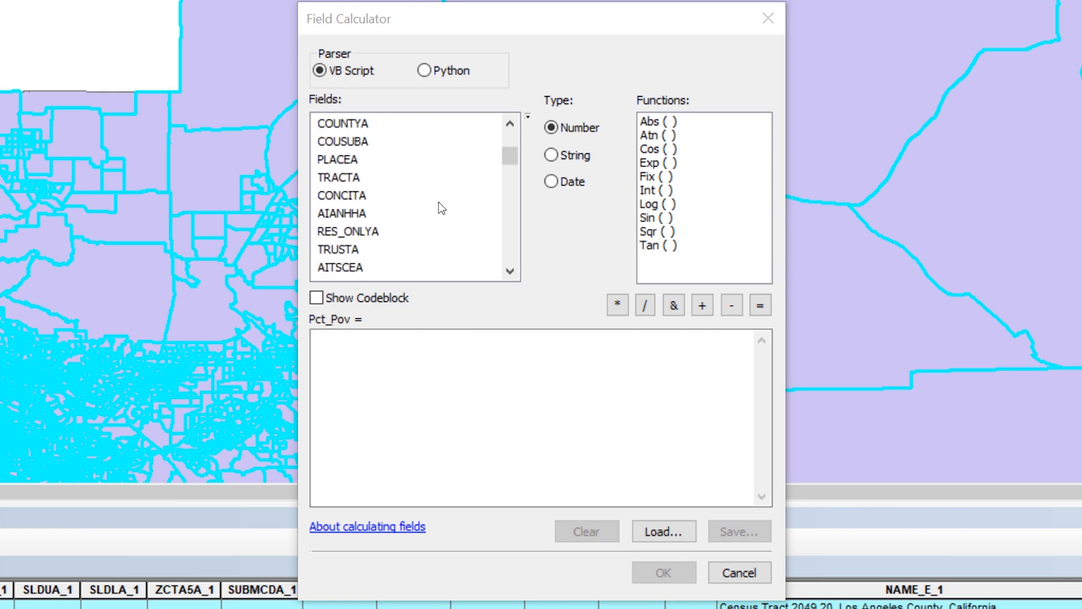
pyautogui.scroll(-3)
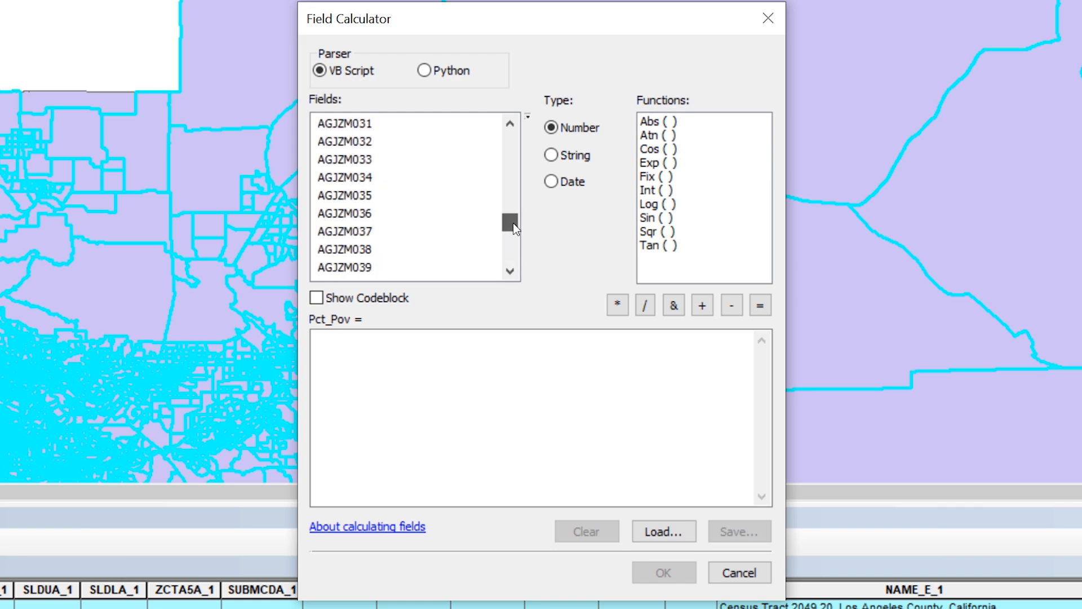
pyautogui.scroll(3)
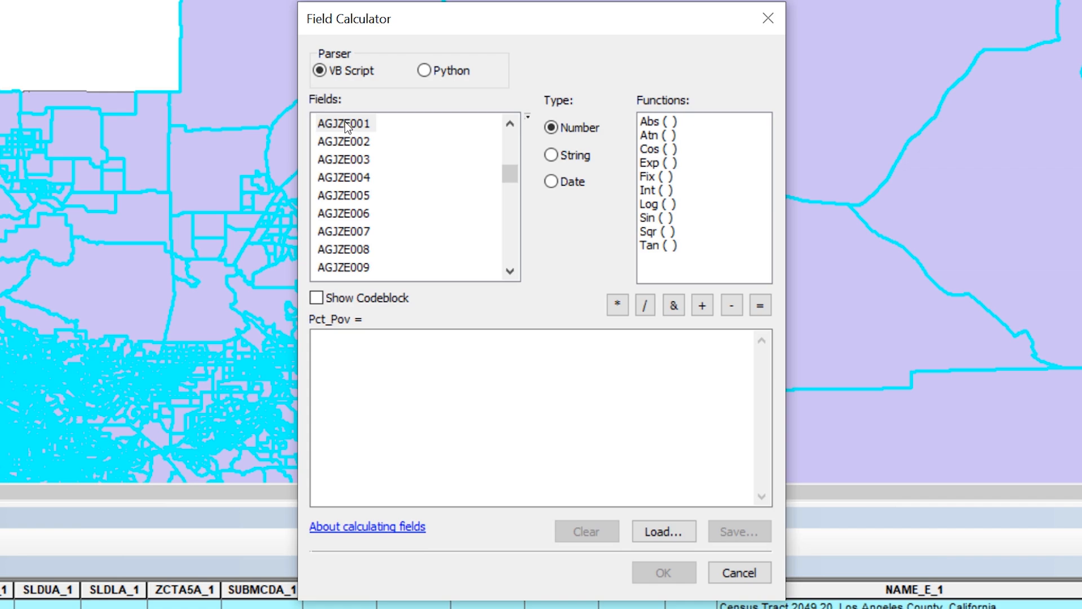
# - Calculate Pct_Pov with the expression [AGJZE001] / [AF2LE001]
pyautogui.doubleClick(342, 123)
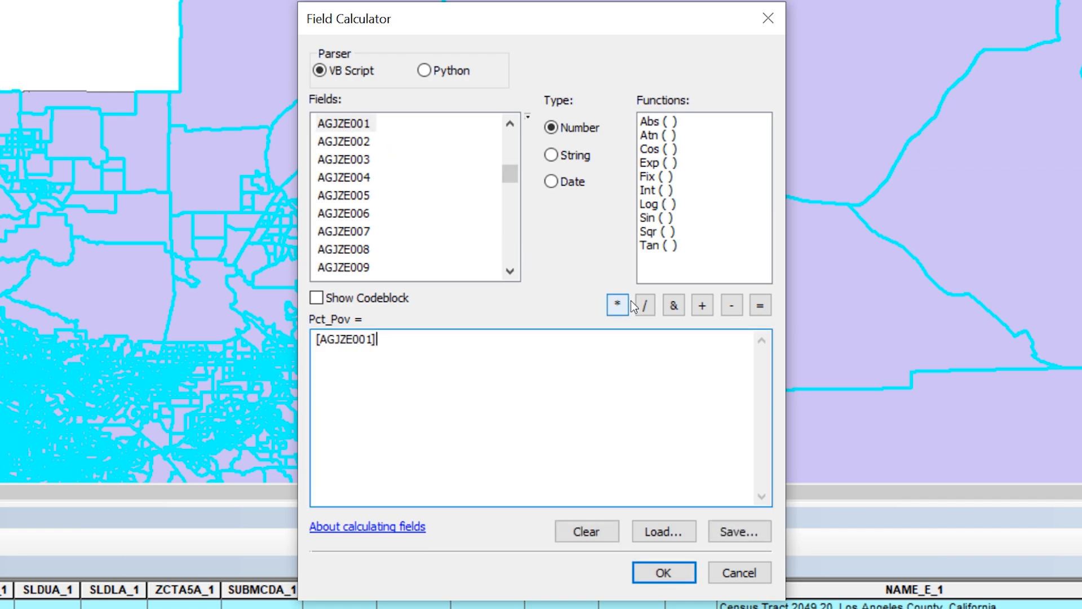
pyautogui.moveTo(644, 304)
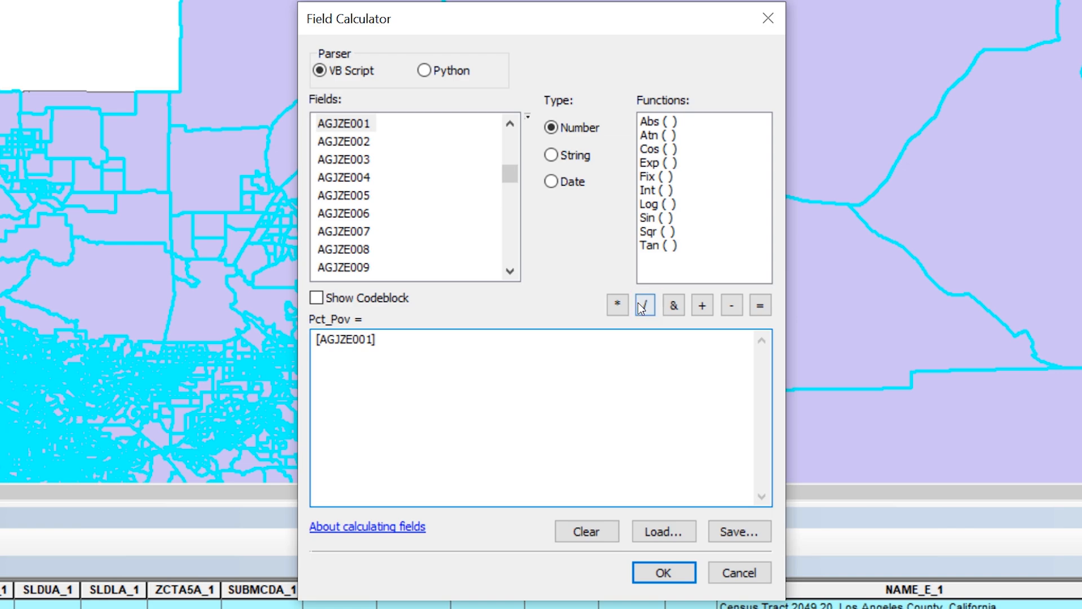
pyautogui.click(645, 305)
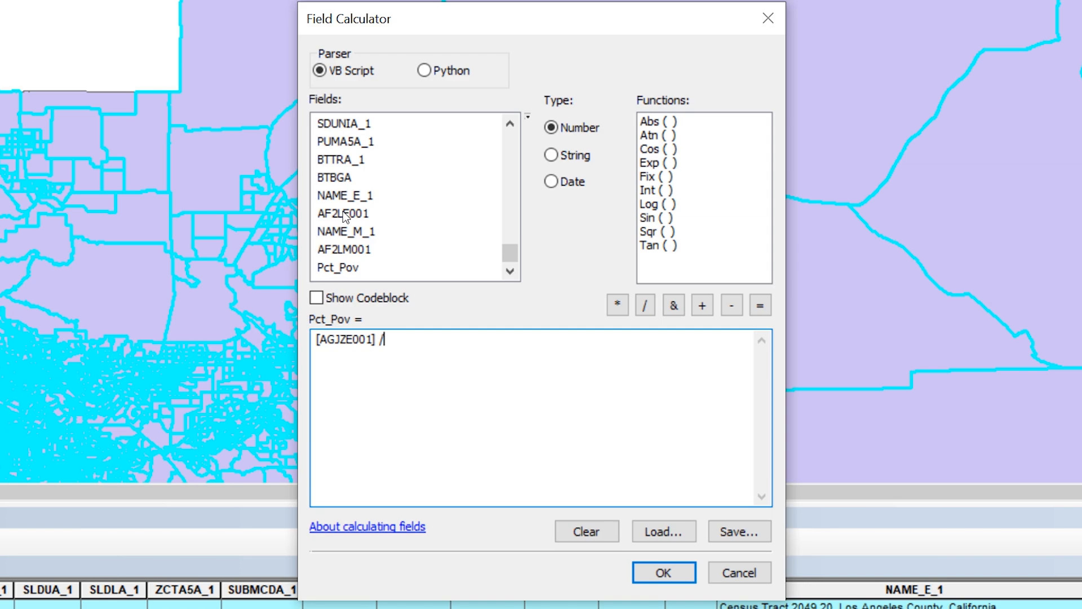
pyautogui.doubleClick(344, 213)
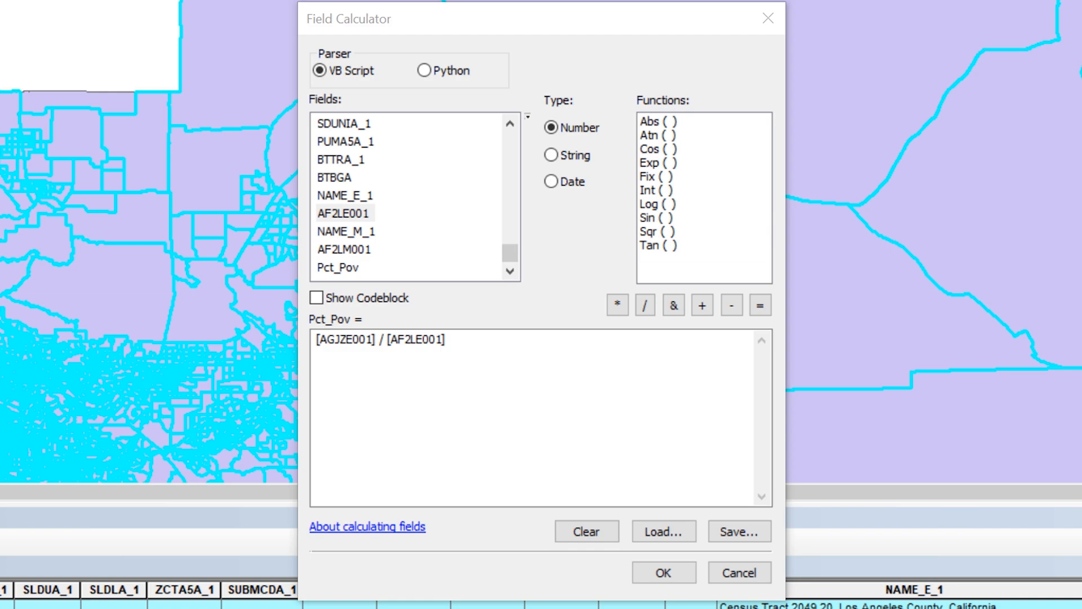
pyautogui.click(663, 572)
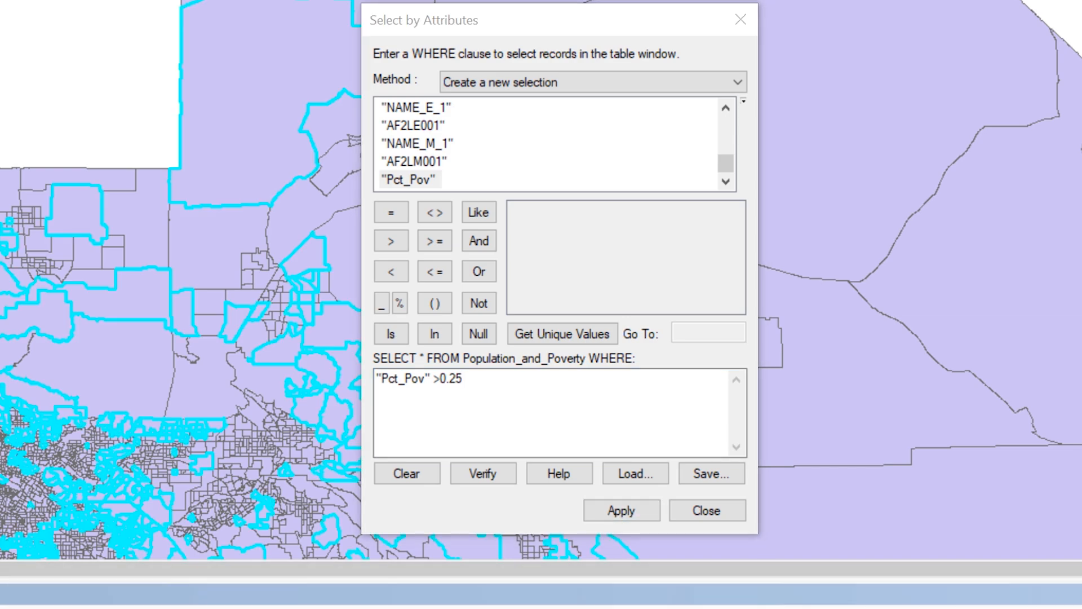
# - Export the Population_and_Poverty layer's selected tracts as At_risk_communities and add it as a map layer
pyautogui.rightClick(102, 148)
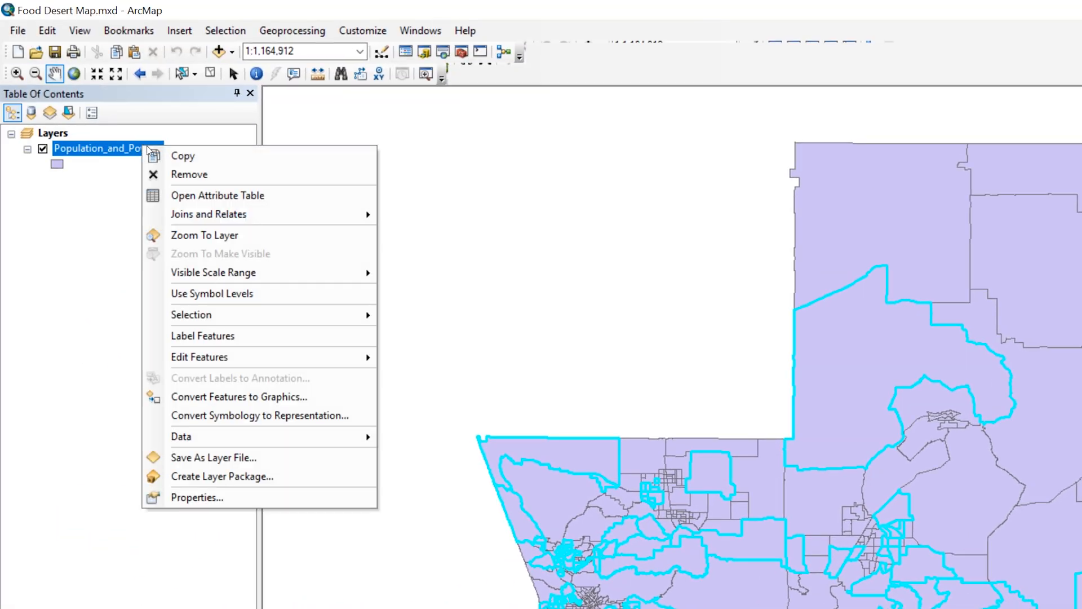
pyautogui.click(182, 436)
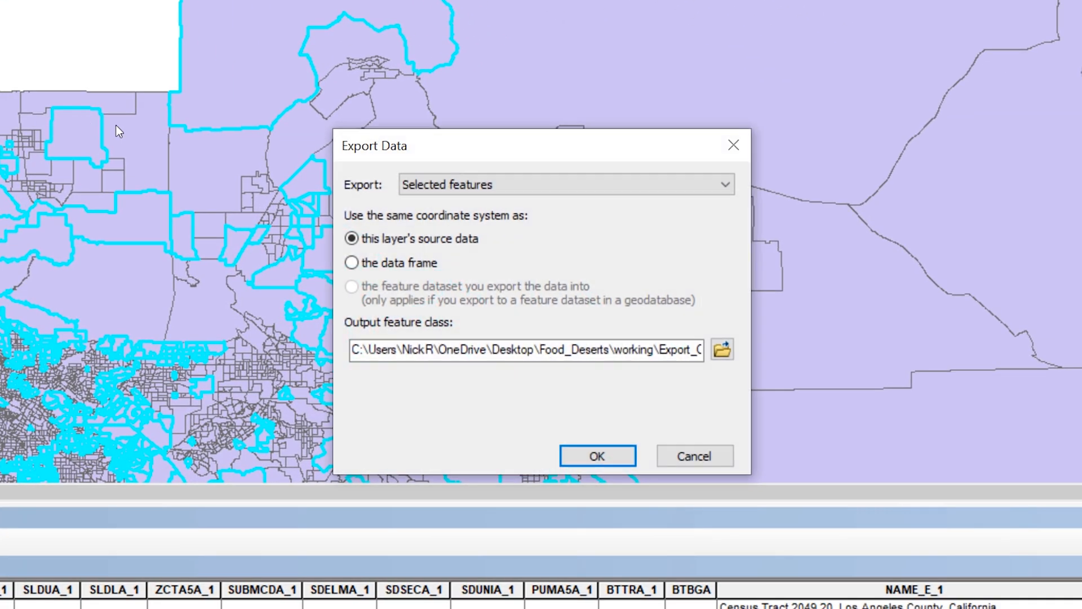
pyautogui.click(721, 349)
pyautogui.write('At_risk_communities')
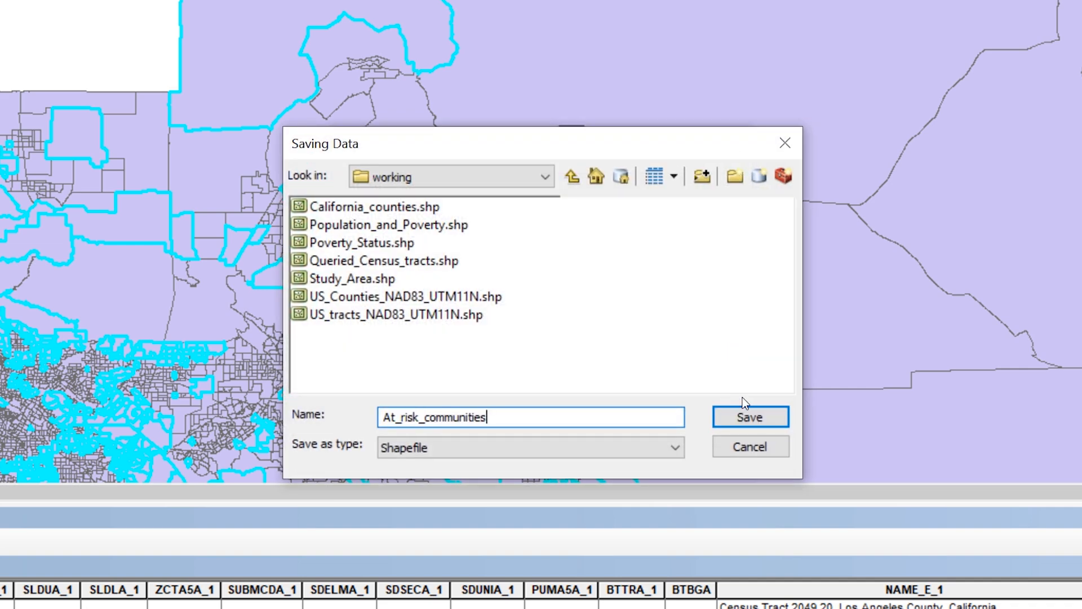
pyautogui.click(749, 416)
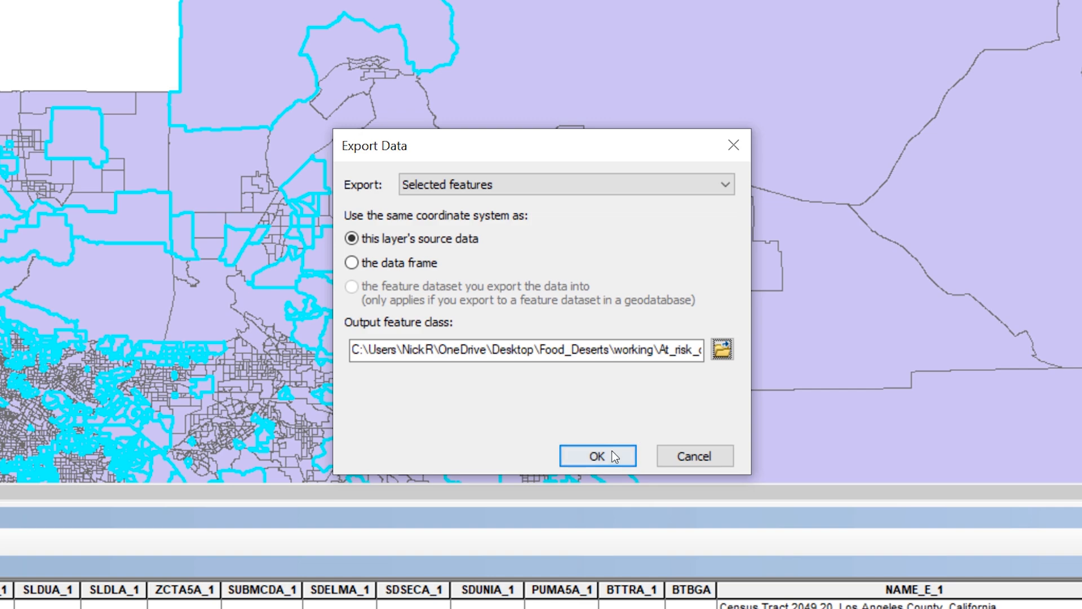
pyautogui.click(598, 456)
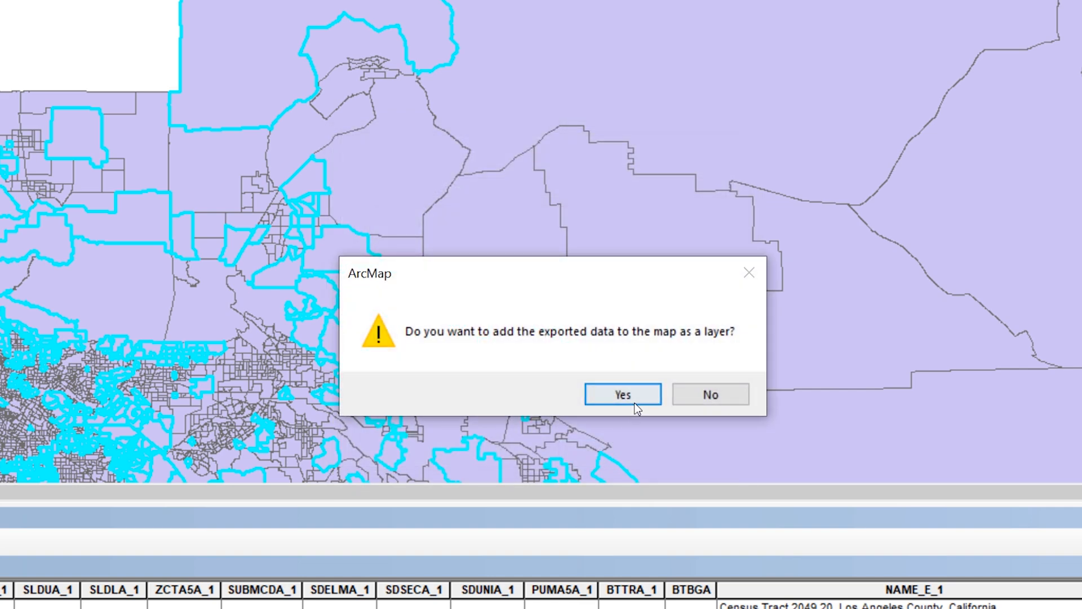
pyautogui.click(621, 393)
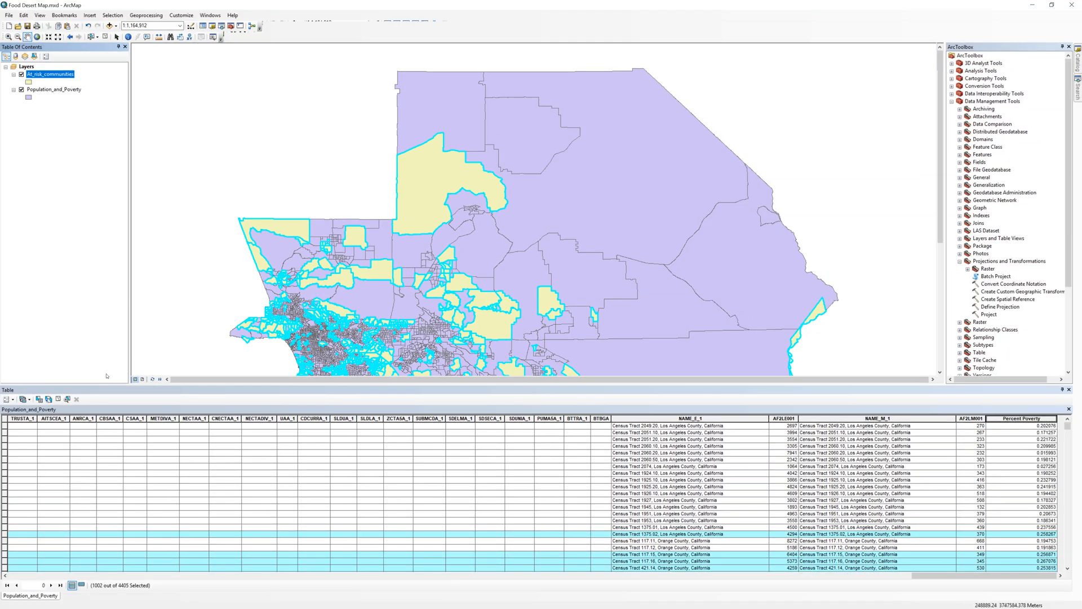